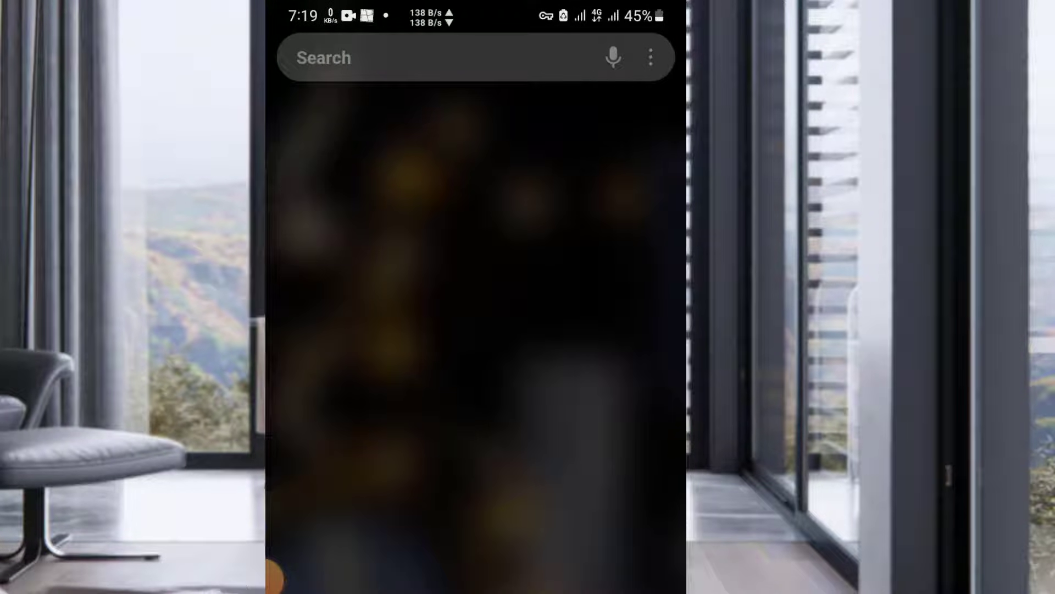
- Launch Google Play Store and search 'every proxy' to find the Every Proxy listing
click(437, 57)
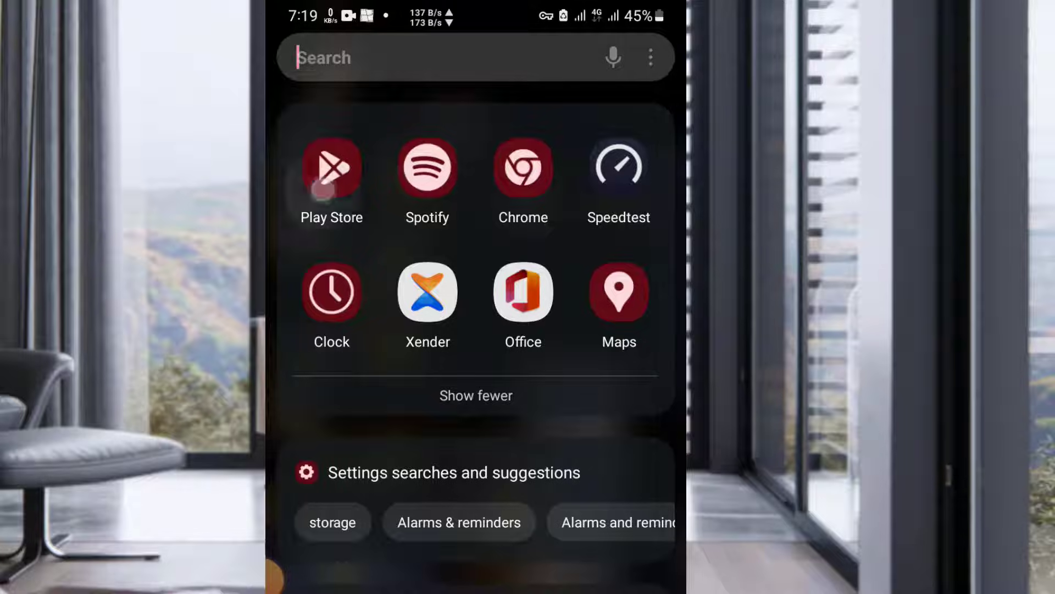
click(331, 168)
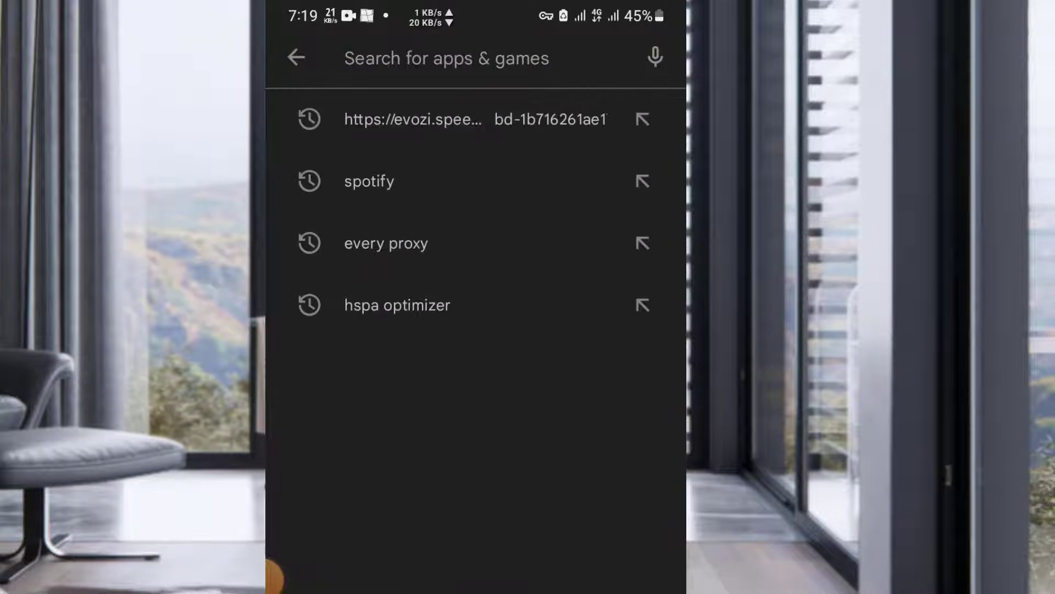
text(ever)
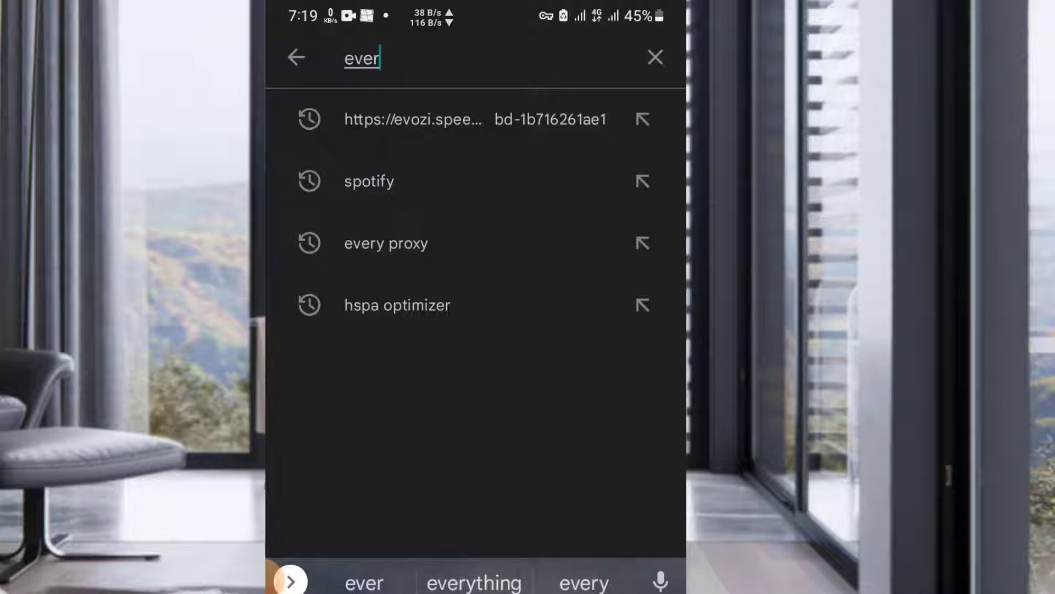
click(386, 243)
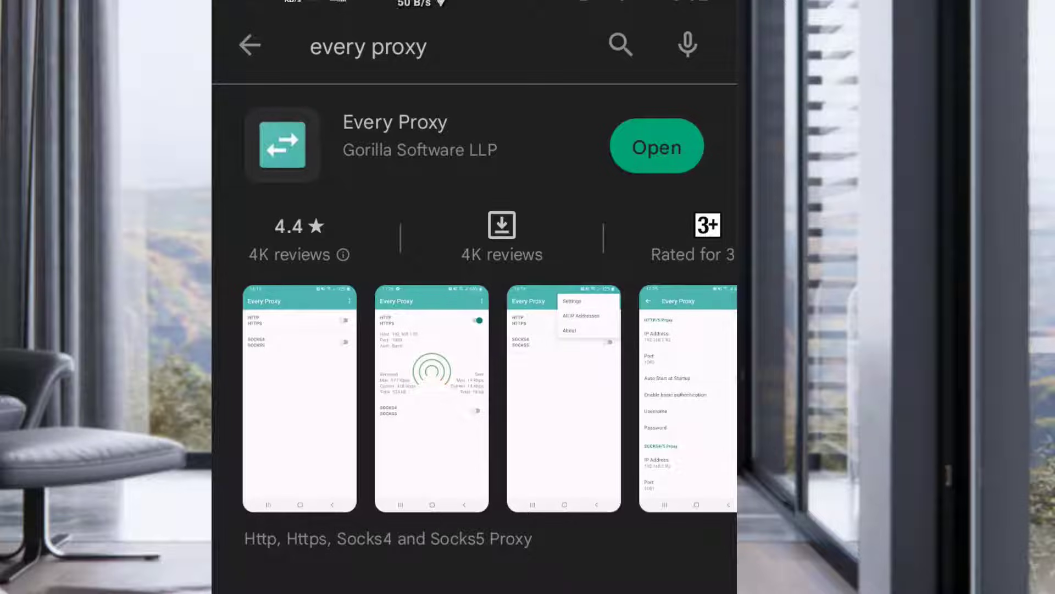
- Launch Every Proxy and switch its HTTP/HTTPS proxy off and back on
click(656, 146)
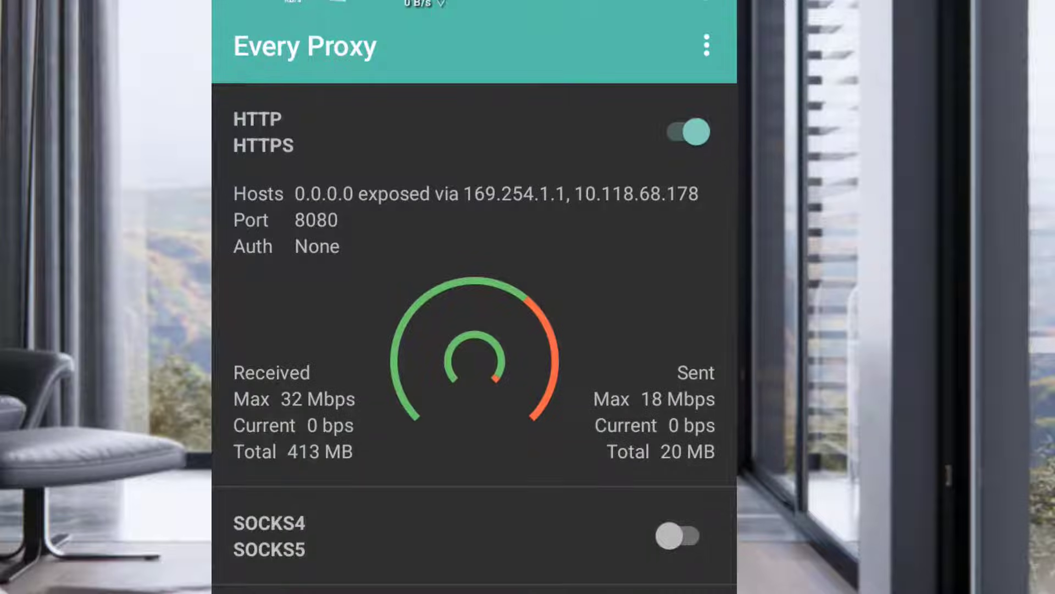
click(686, 131)
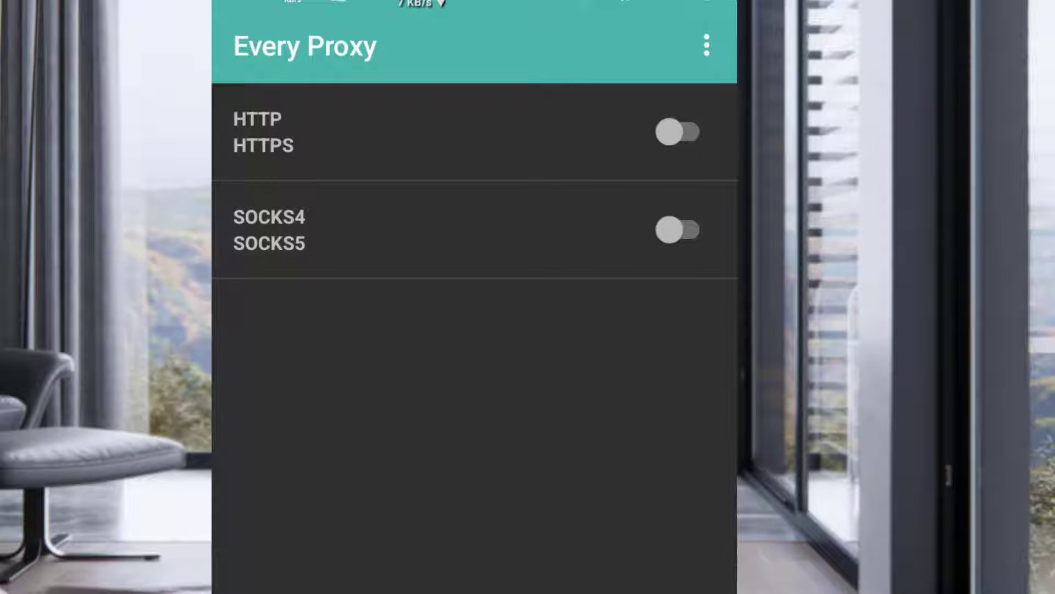
click(680, 132)
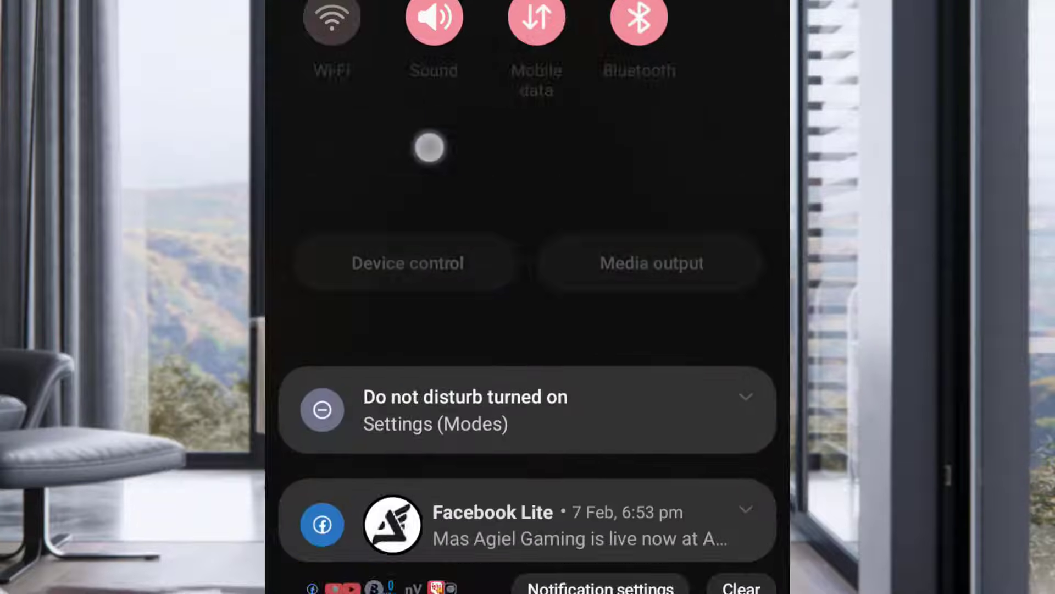
- Scroll down through the notification shade's quick settings panel
scroll(down, 3)
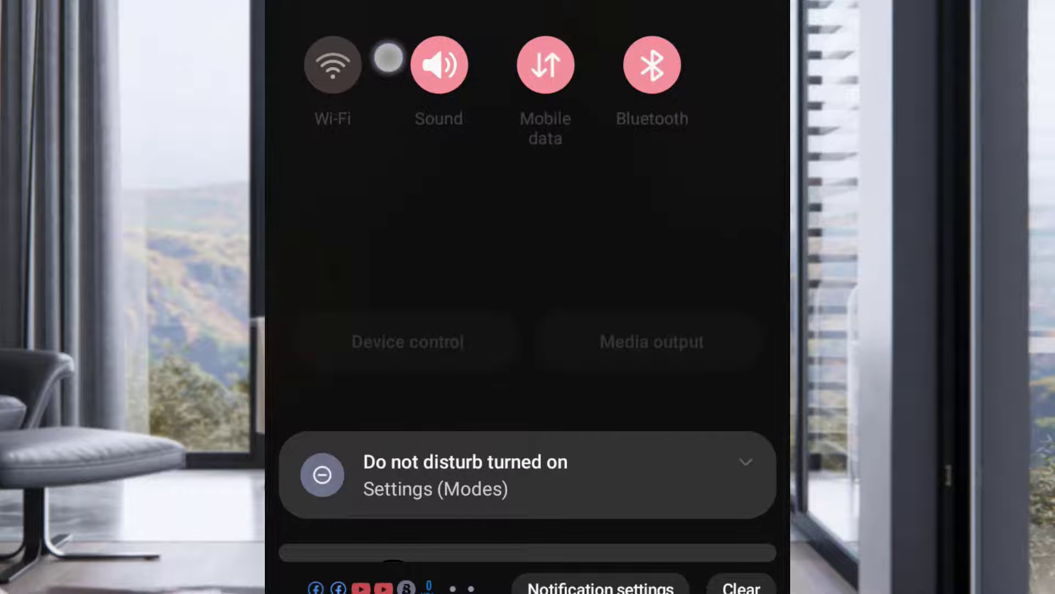
scroll(down, 3)
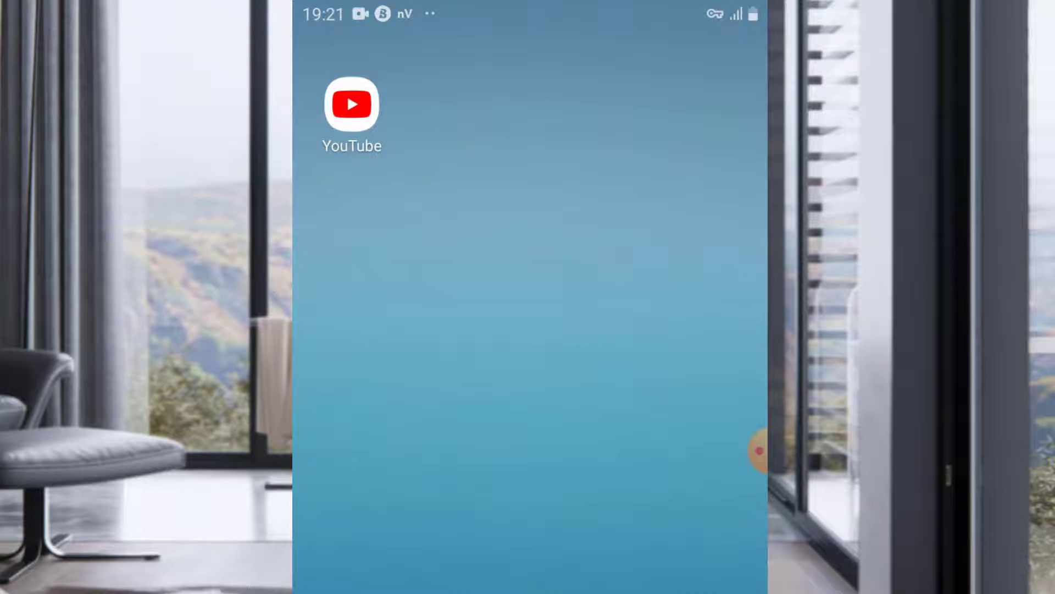
- Open the Wi-Fi networks list from quick settings, showing the Benjybless network
click(352, 104)
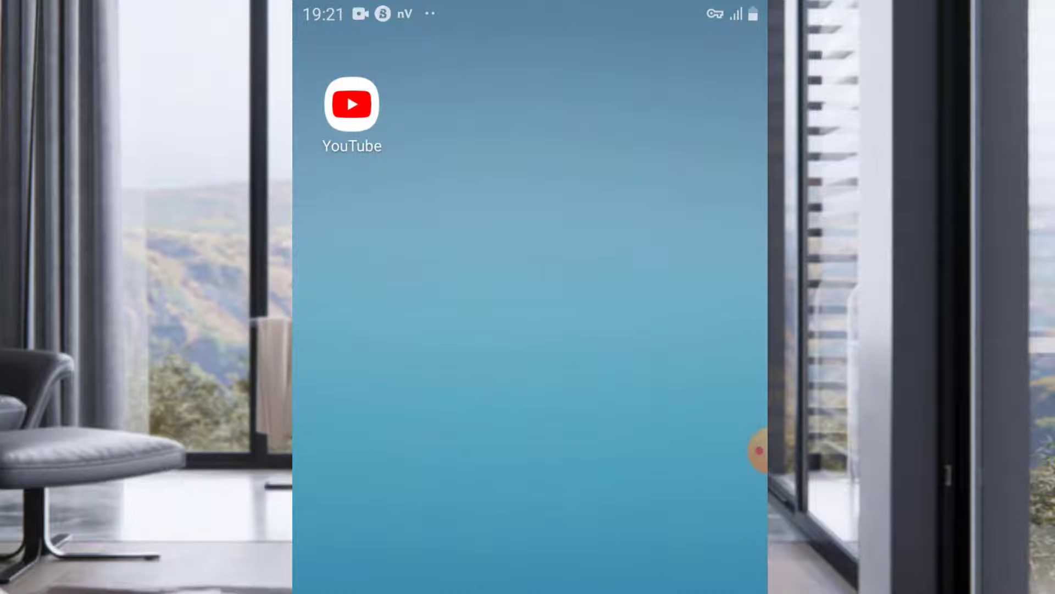
click(352, 104)
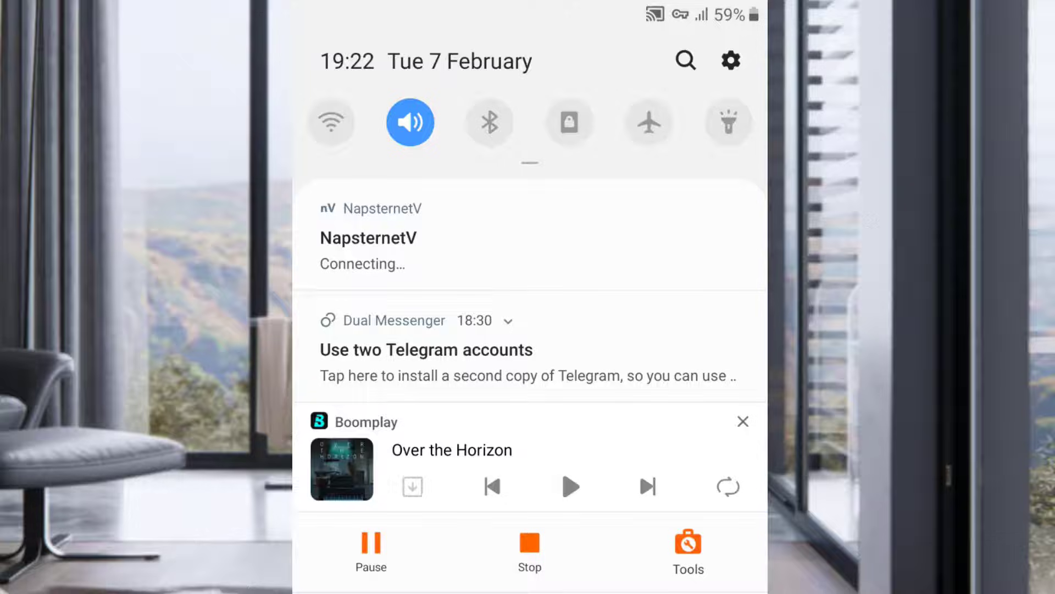
click(331, 122)
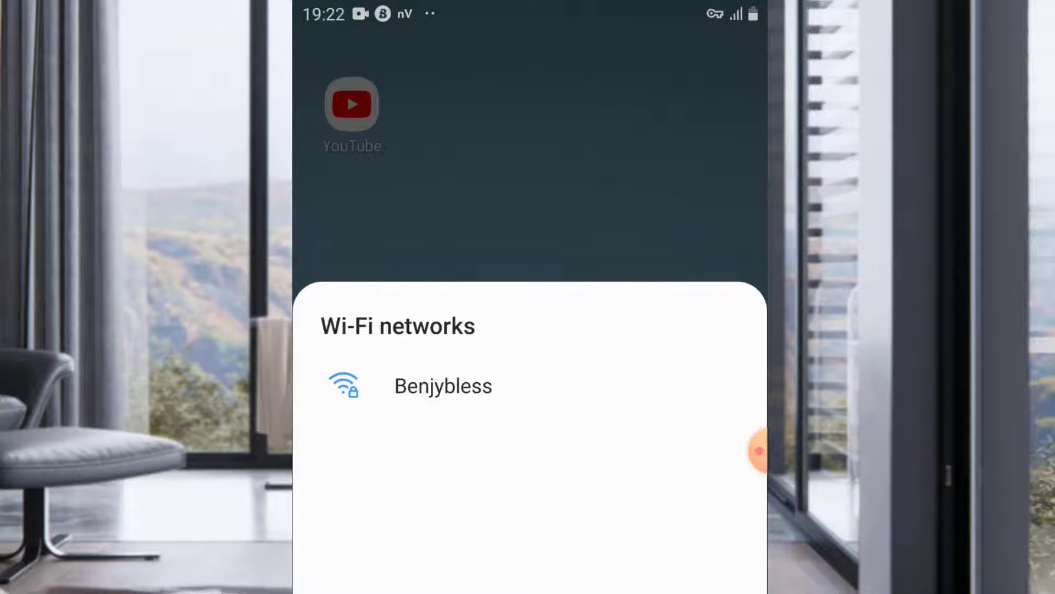
- Select Benjybless, enter and reveal its password, and open its advanced settings
click(443, 386)
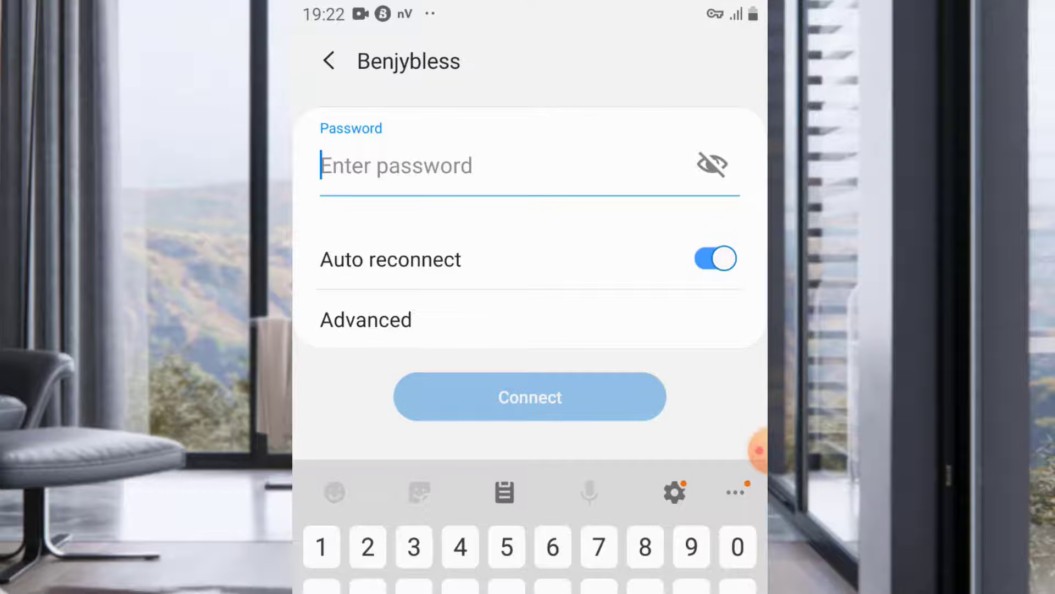
text(•e)
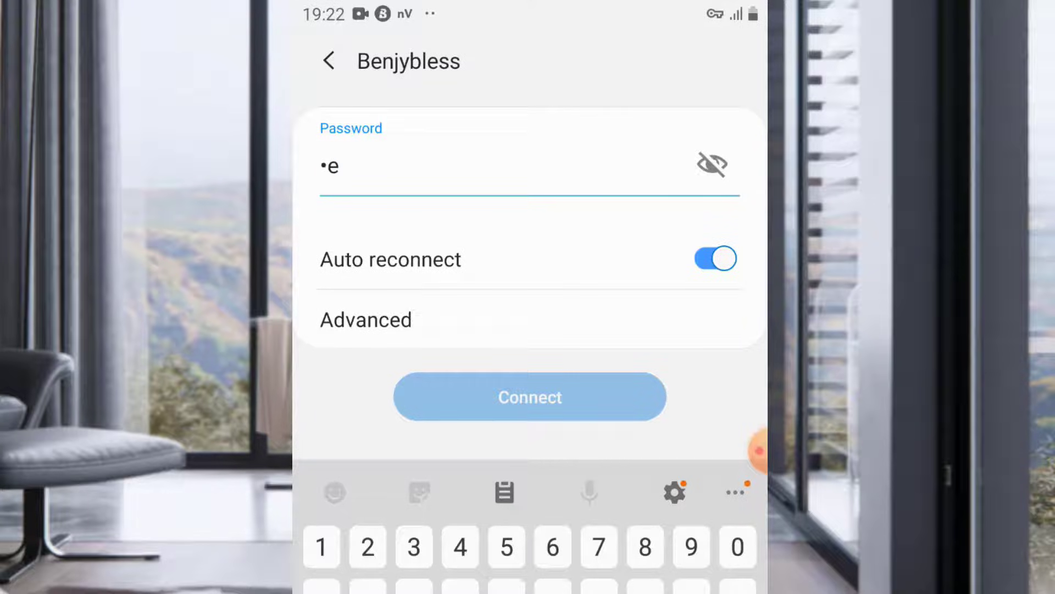
text(2)
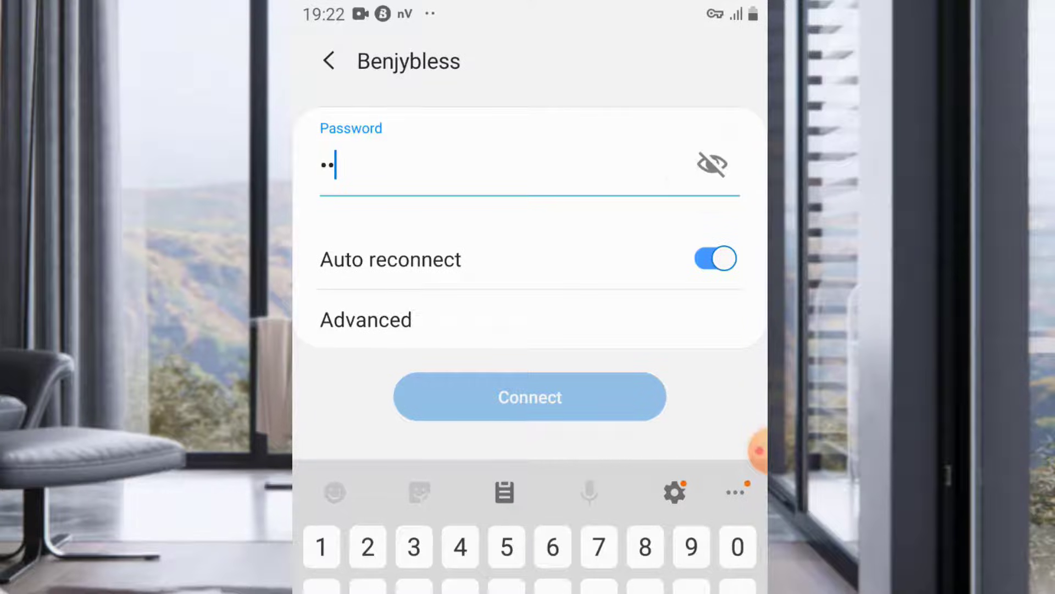
text(y)
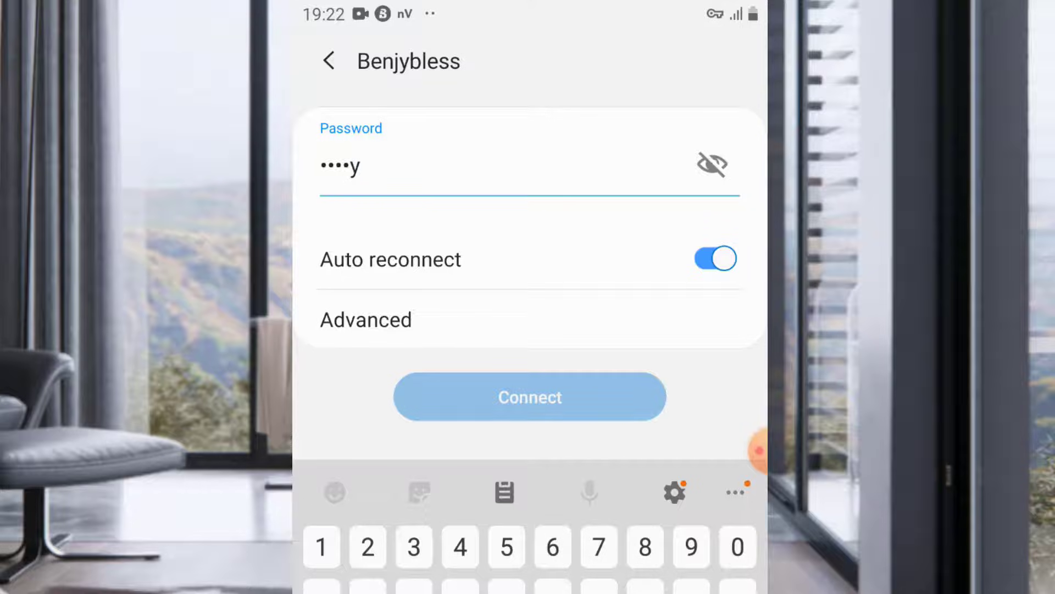
text(b)
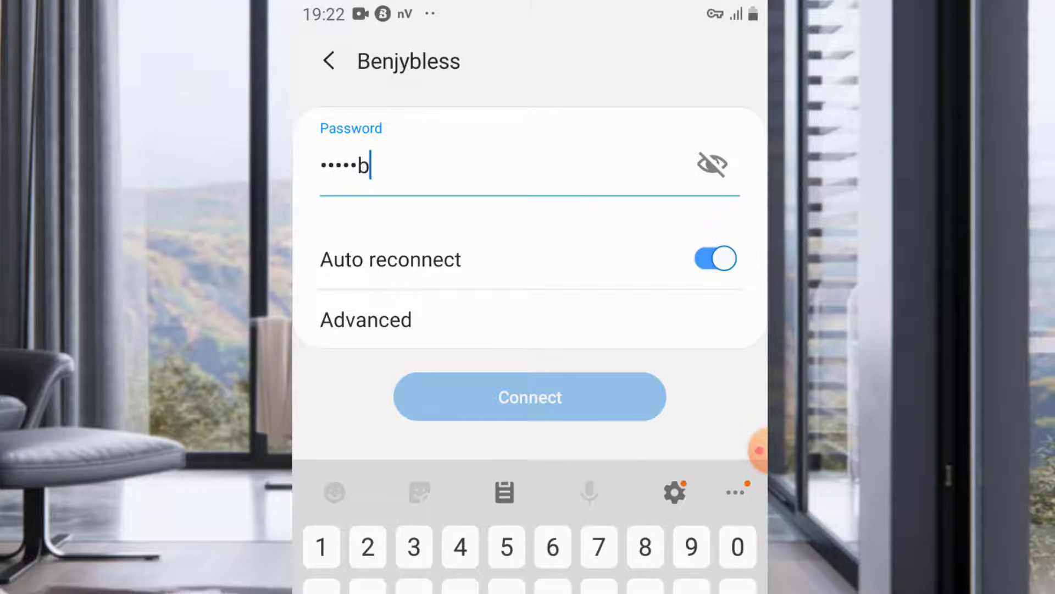
click(712, 165)
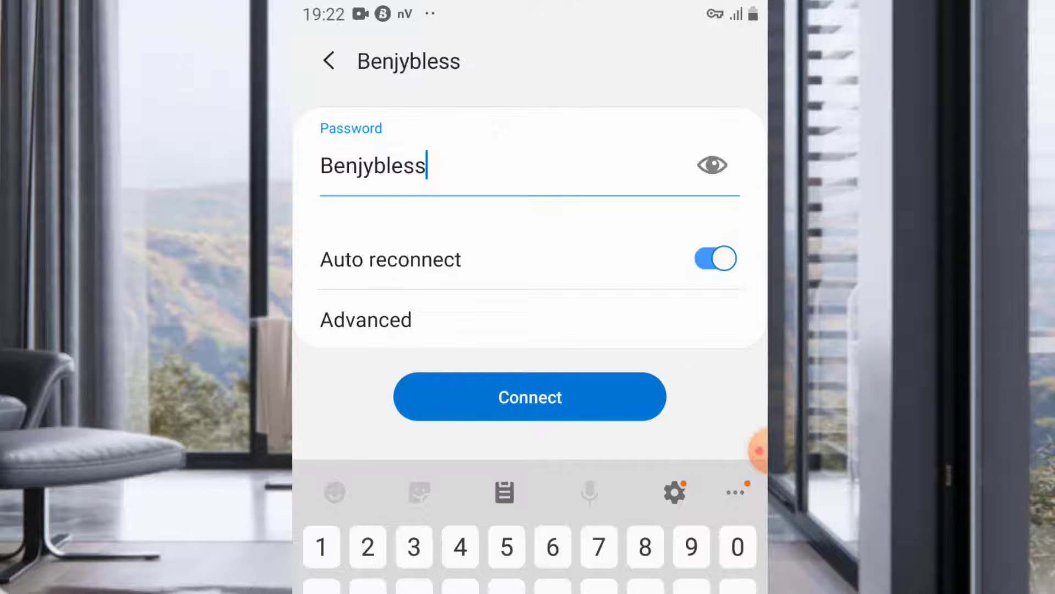
click(712, 164)
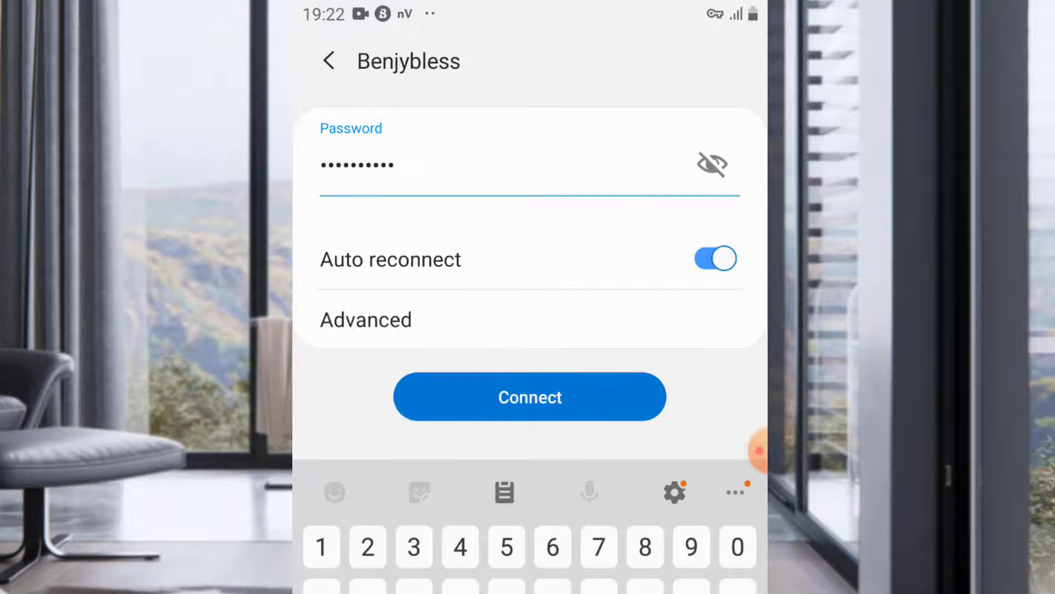
click(366, 318)
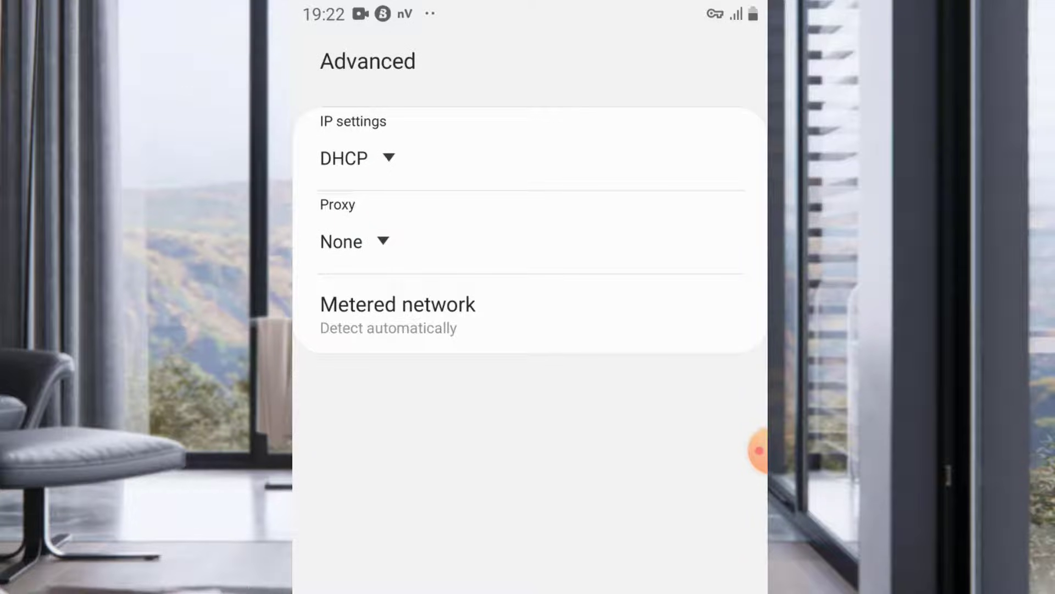
- Change the Benjybless proxy setting from None to Manual
click(355, 240)
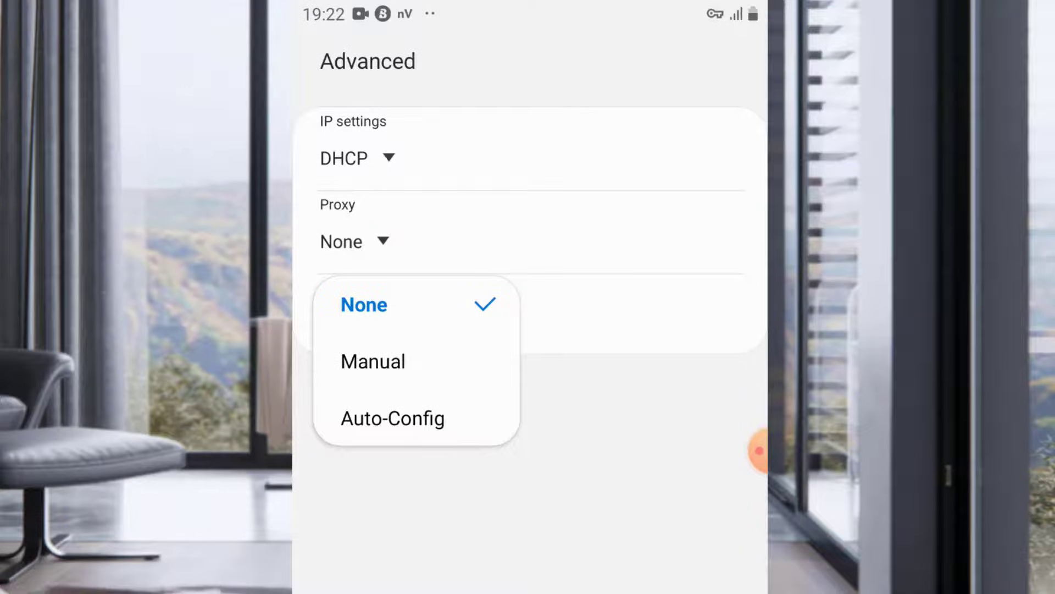
click(373, 360)
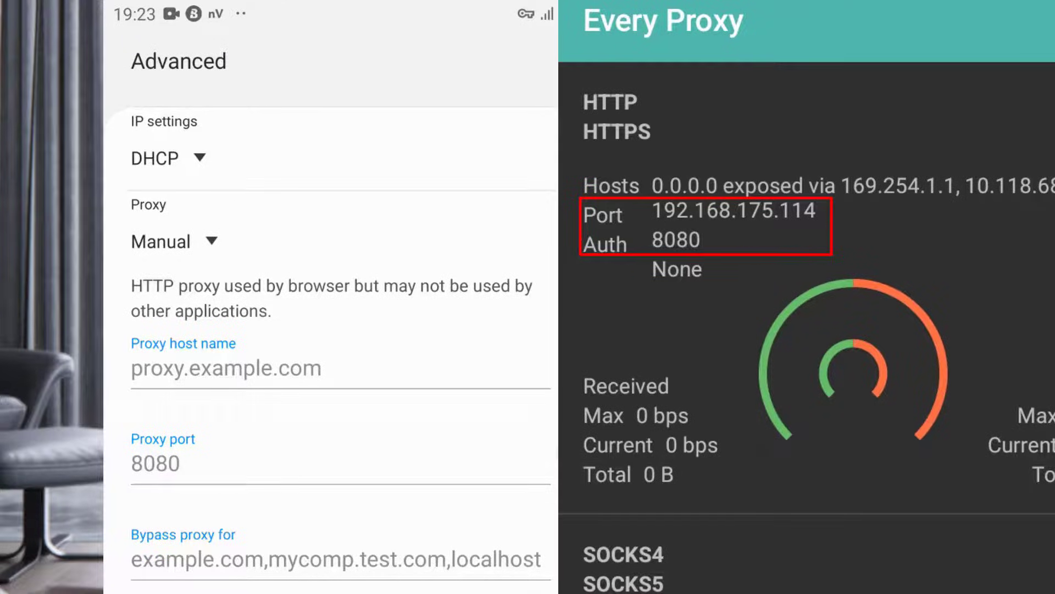
- Enter 192.168.175.114 as the proxy host name, then scroll down the proxy fields
click(226, 368)
text(192)
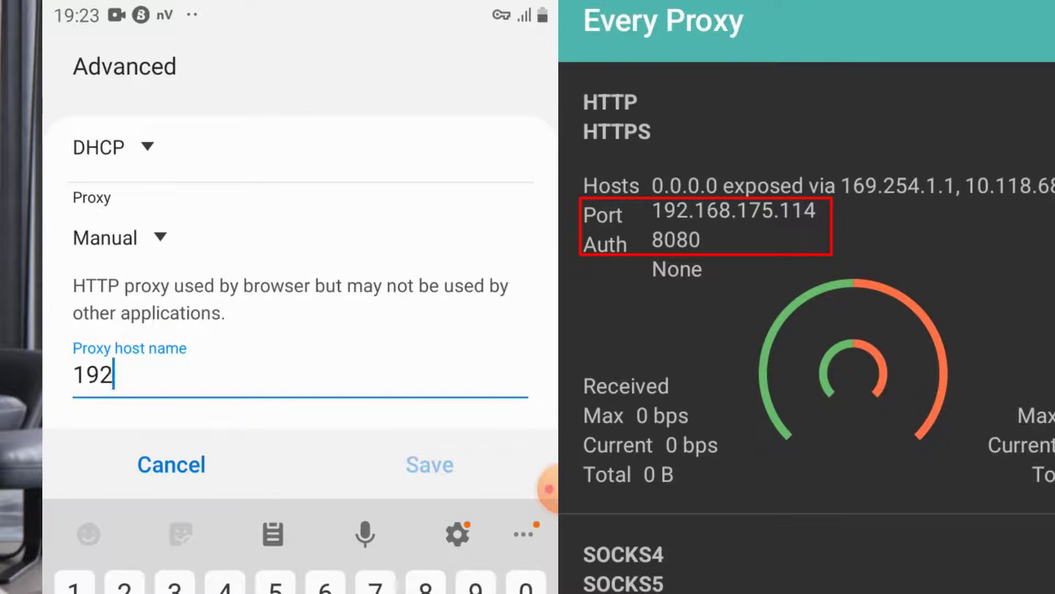
text(.)
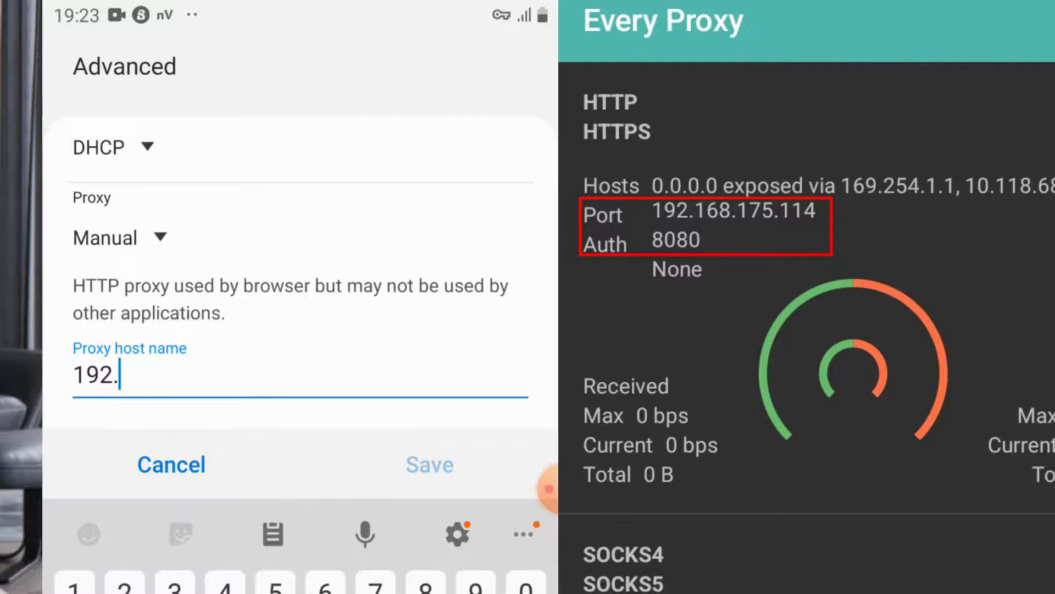
text(168)
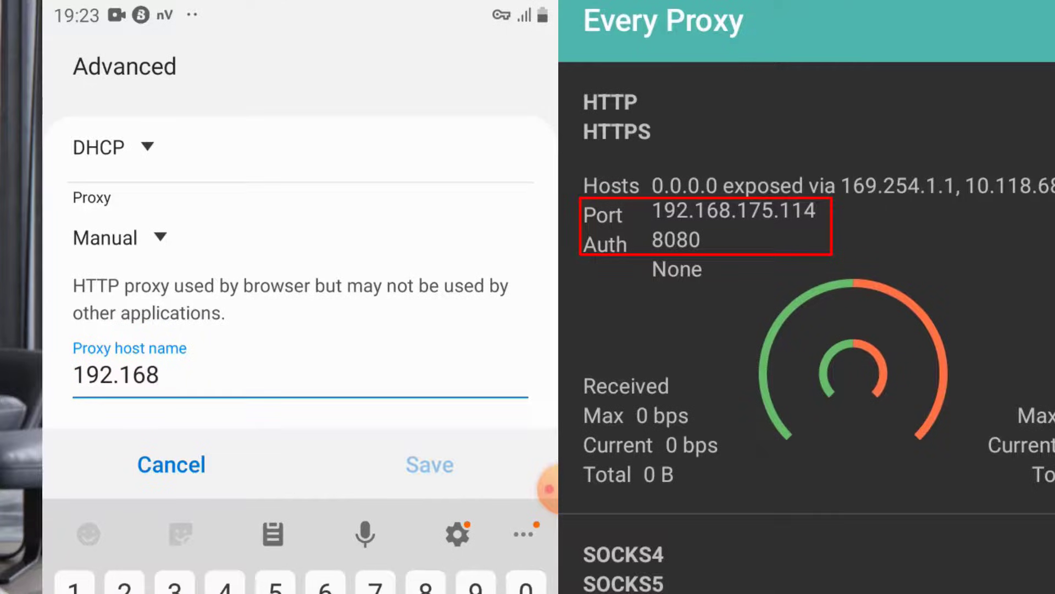
text(.17)
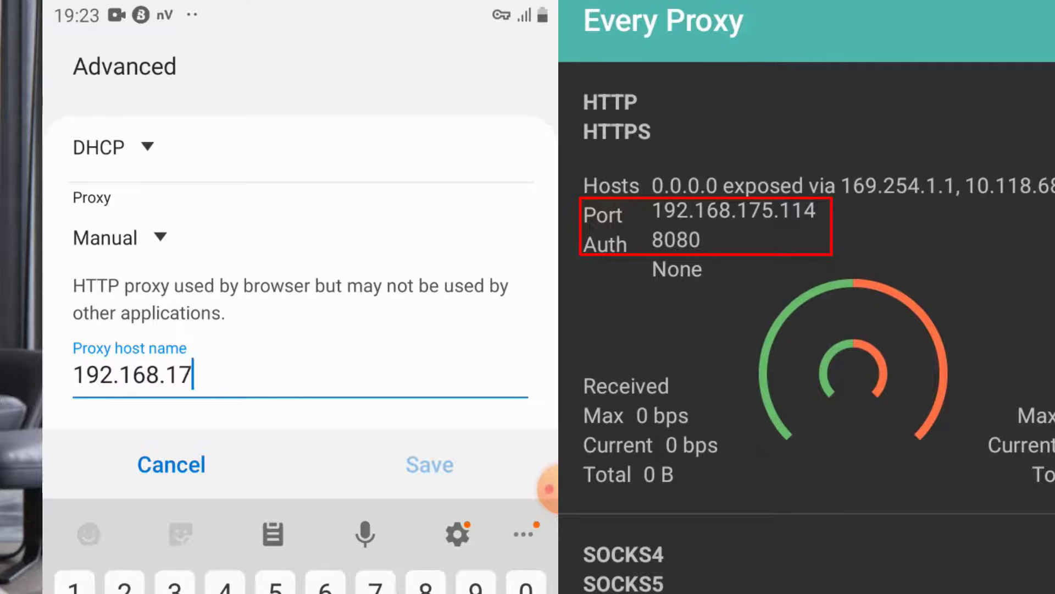
text(5.)
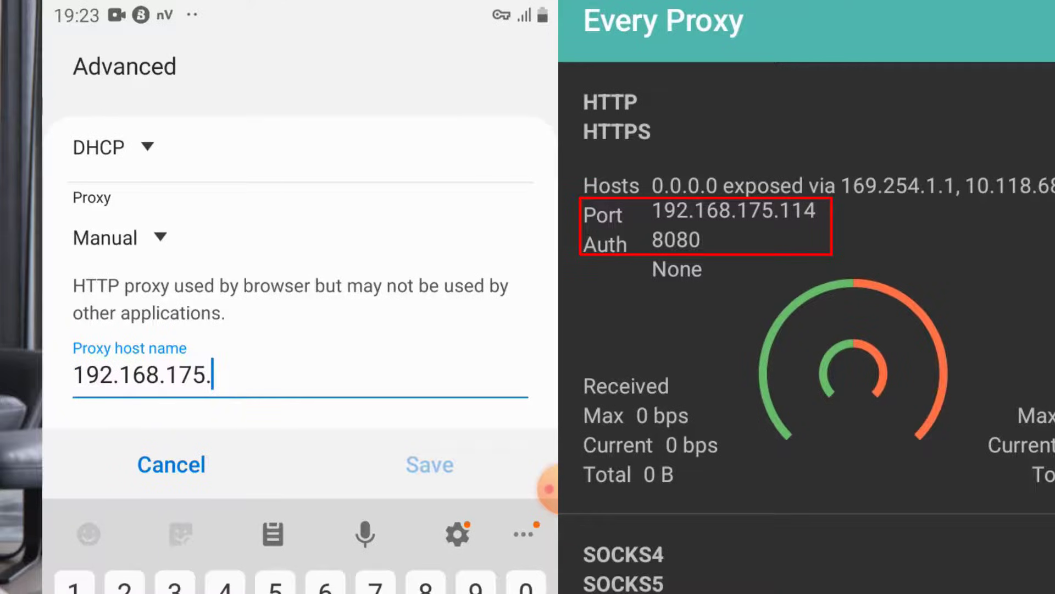
text(11)
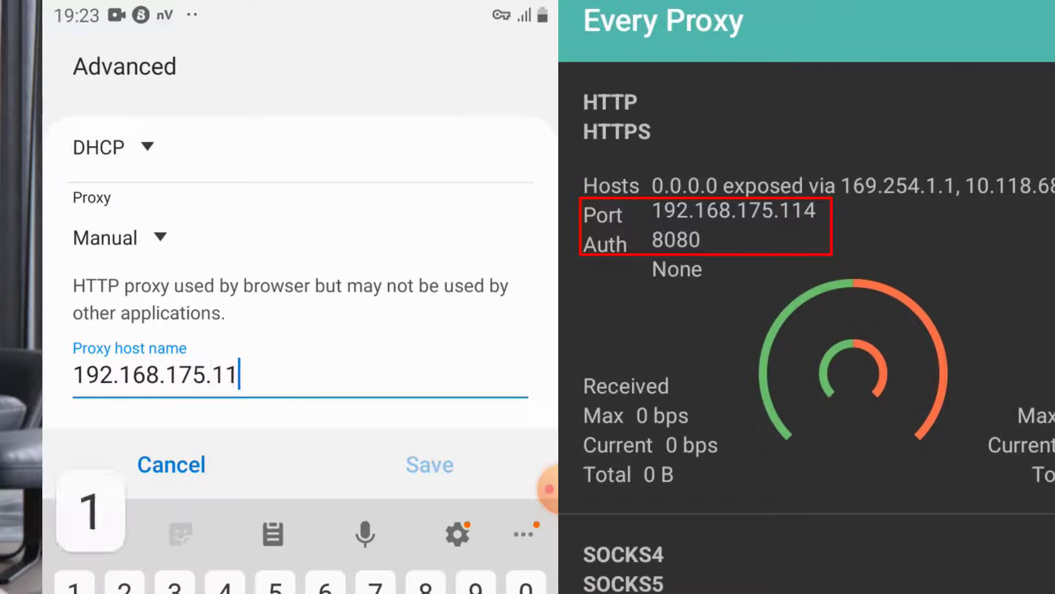
text(4)
text(8080)
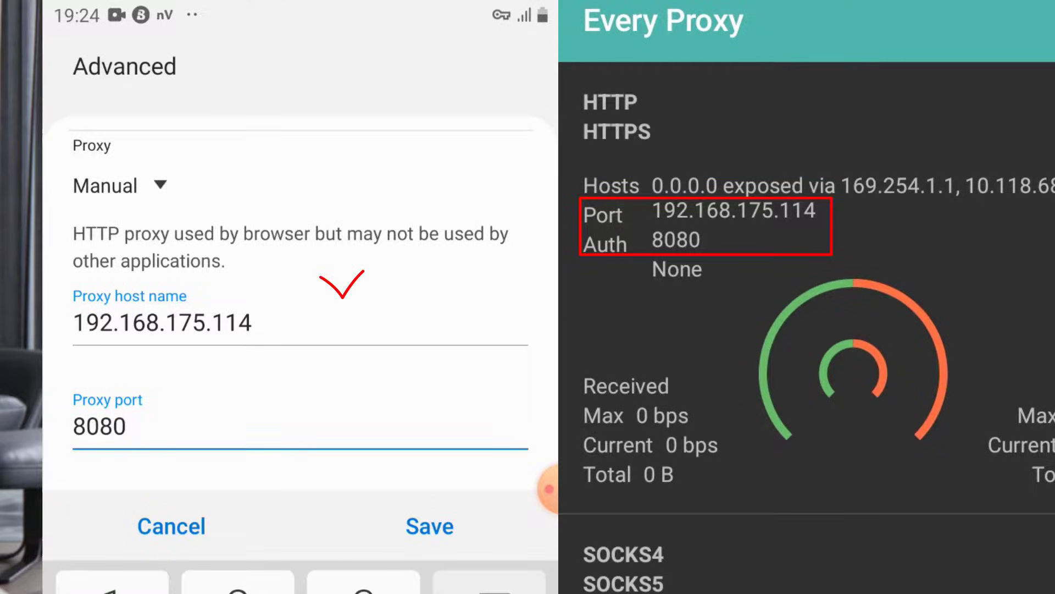
scroll(down, 3)
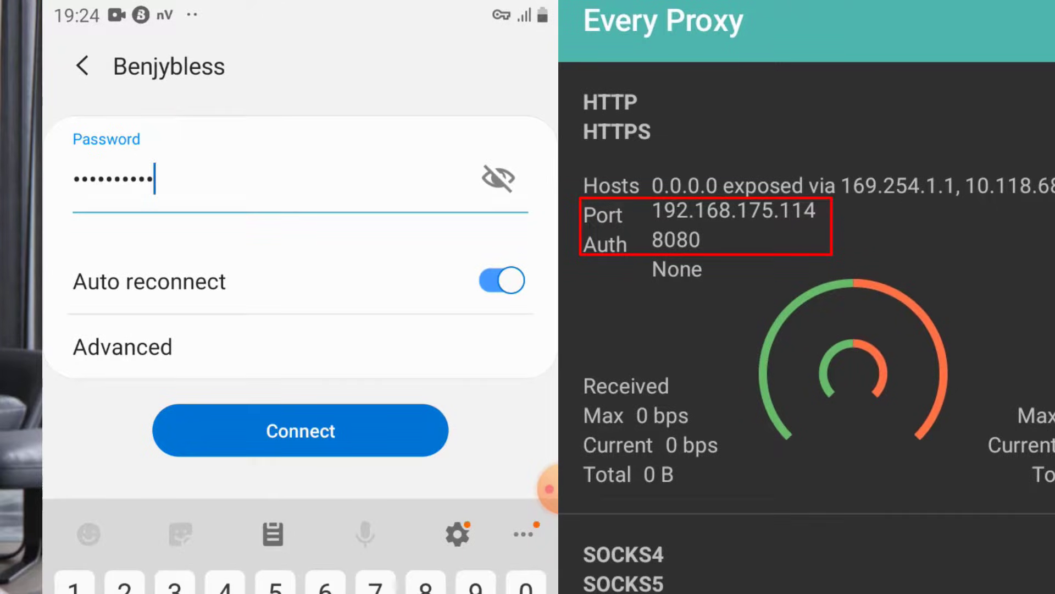
- Connect to Benjybless through the manual proxy and launch YouTube from the home screen
click(299, 430)
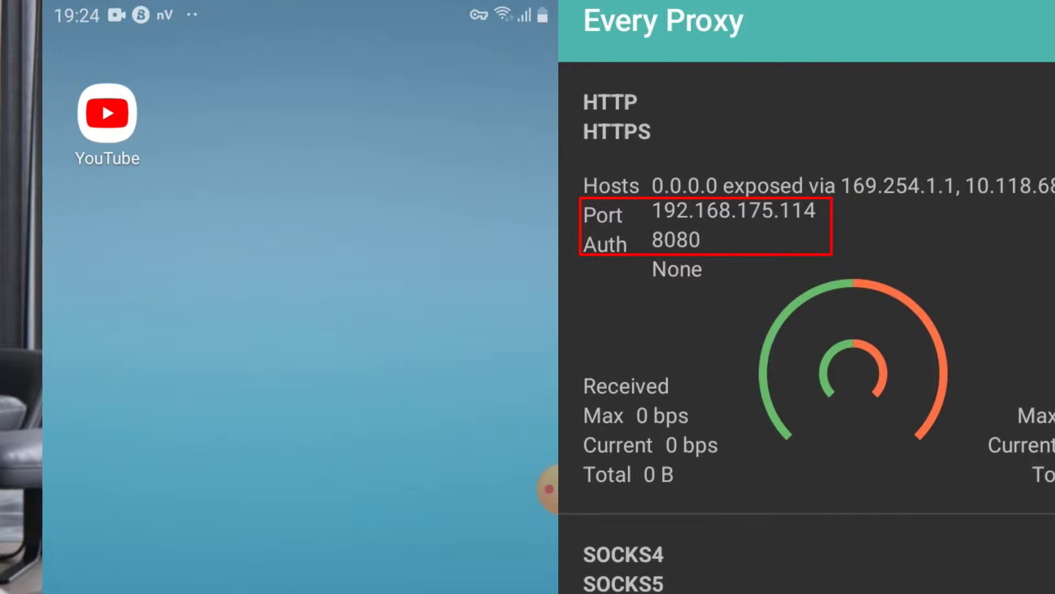
click(107, 113)
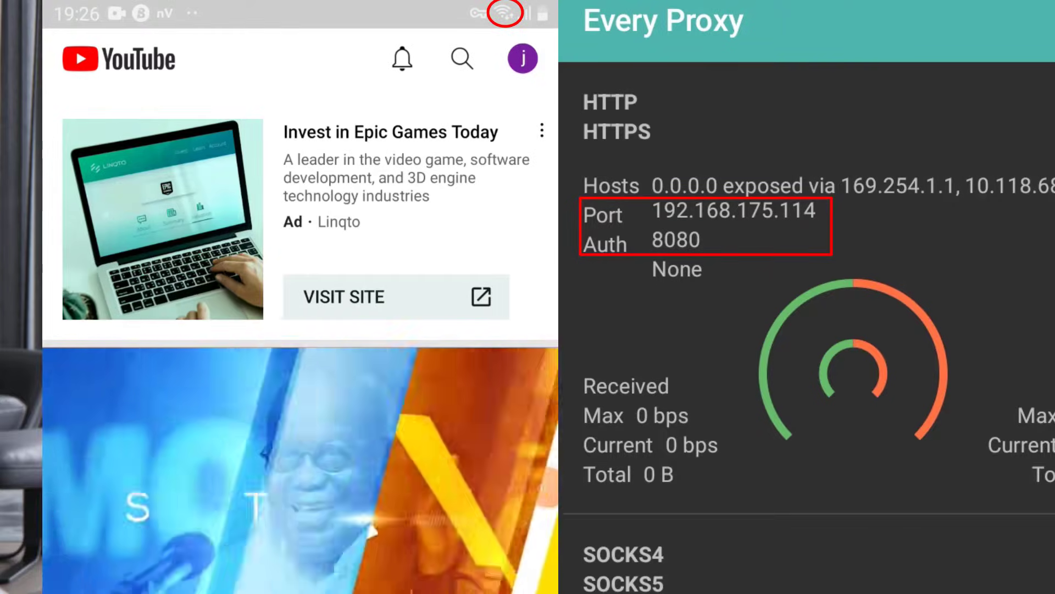
- Scroll the YouTube home feed to confirm more videos and ads load over the proxy
scroll(down, 3)
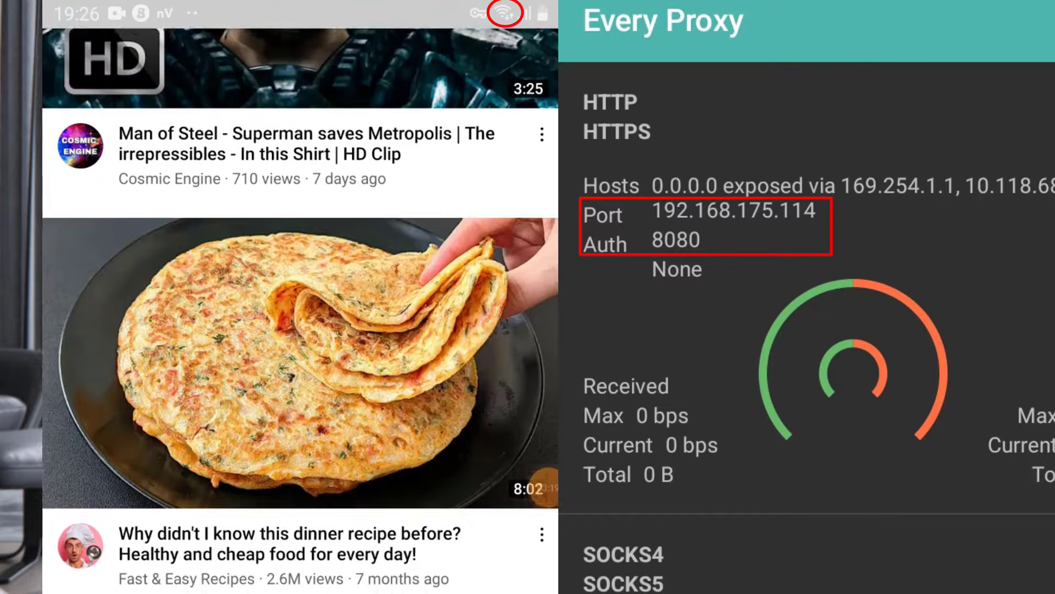
scroll(down, 3)
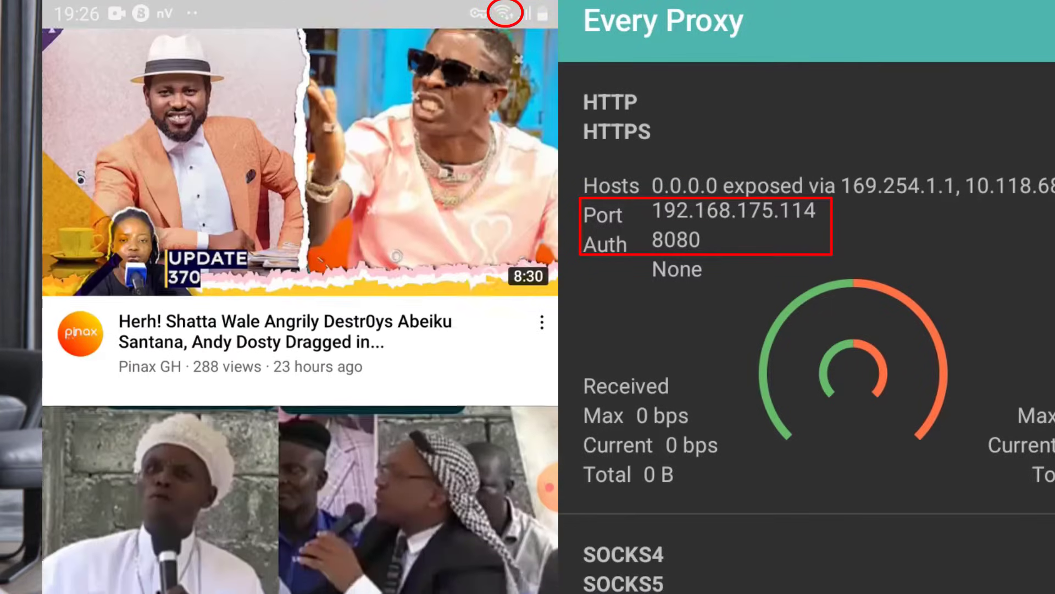
scroll(down, 3)
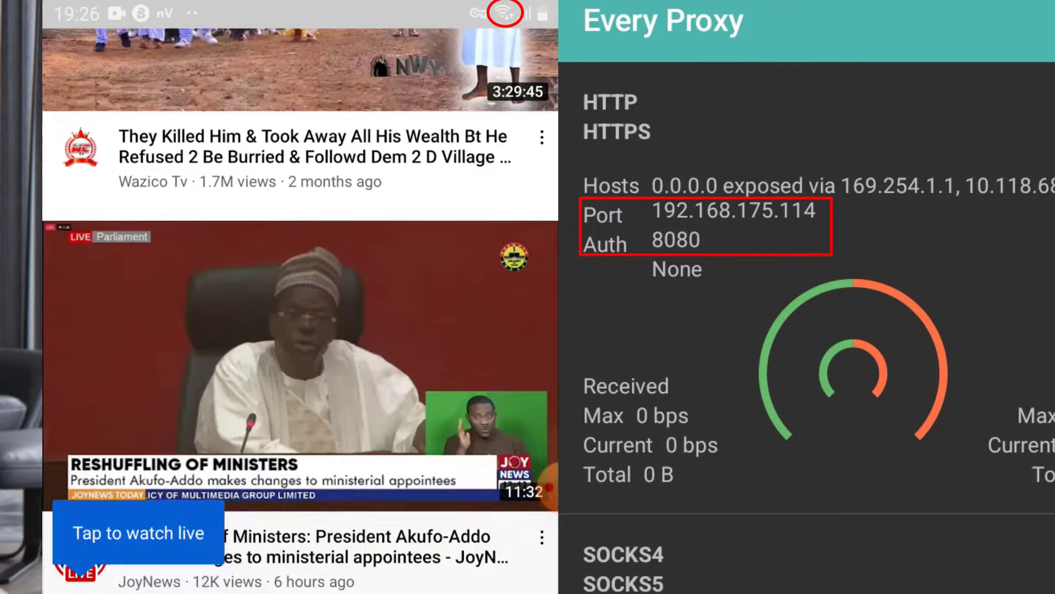
scroll(down, 3)
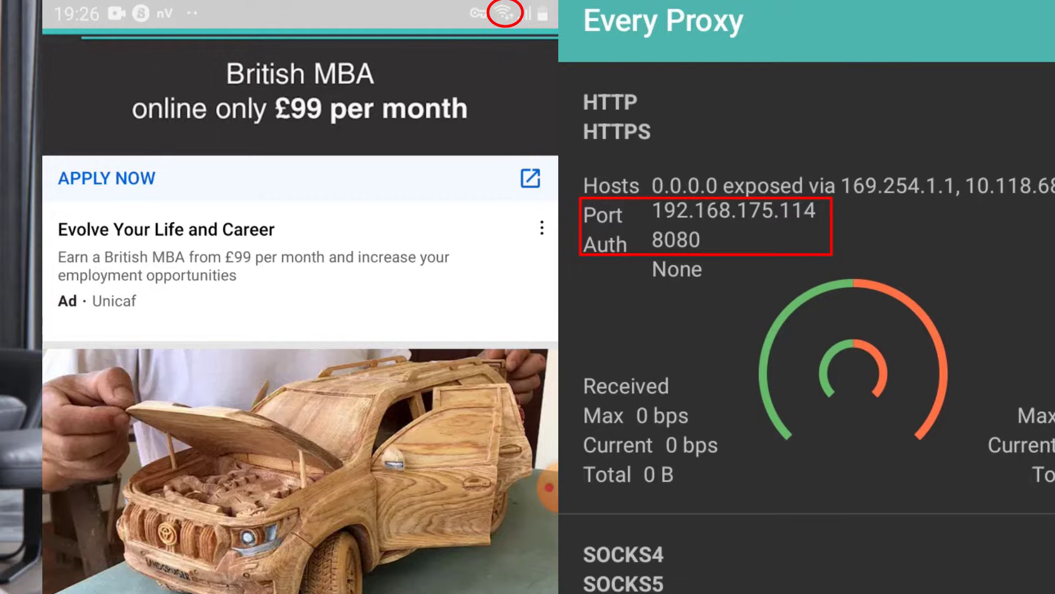
scroll(down, 3)
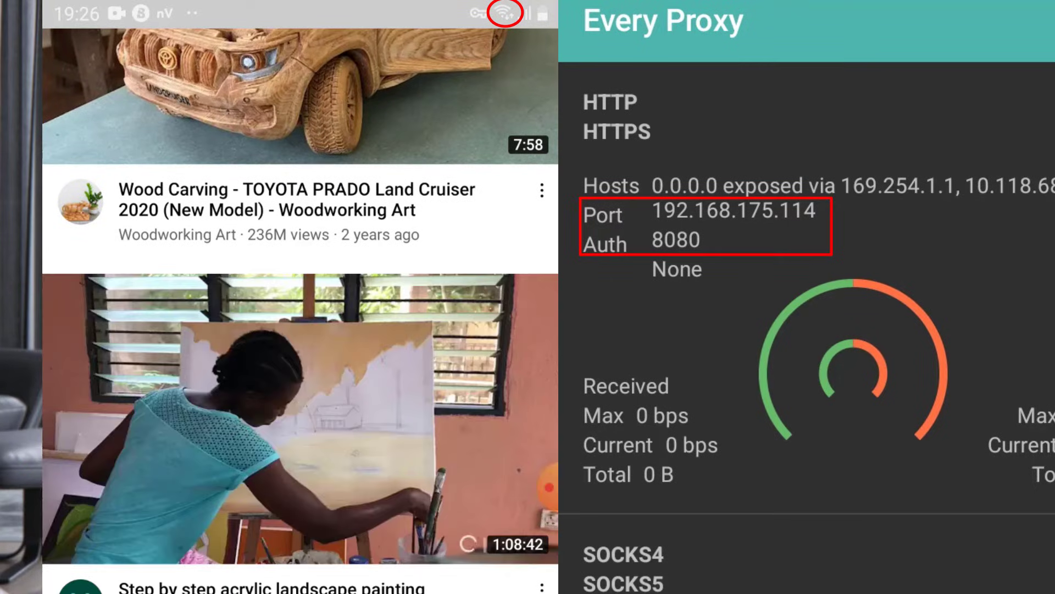